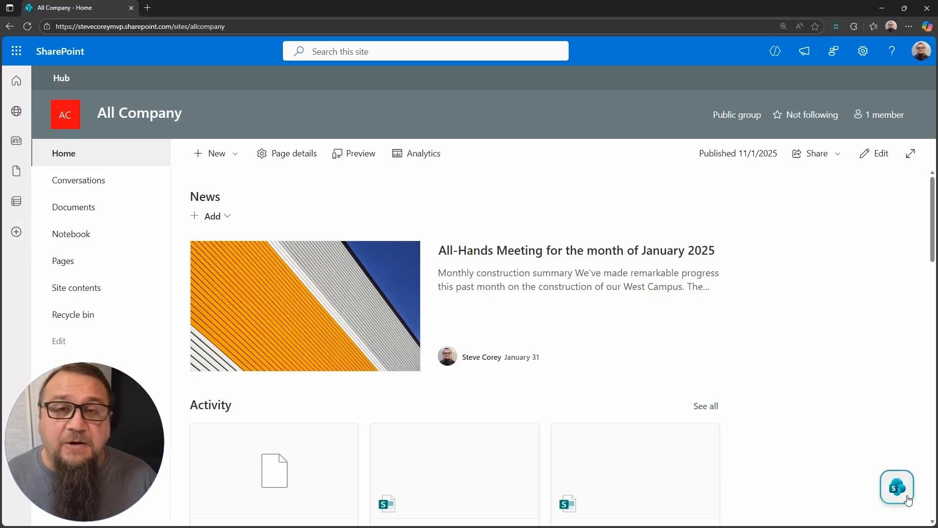
mouse_move(896, 486)
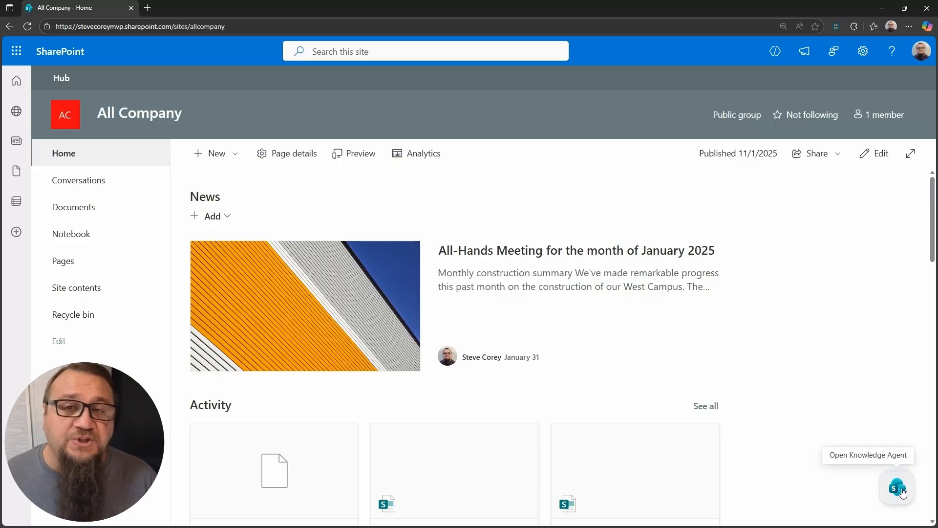
Open the Knowledge Agent's Improve this site suggestions panel.
scroll("down", 3)
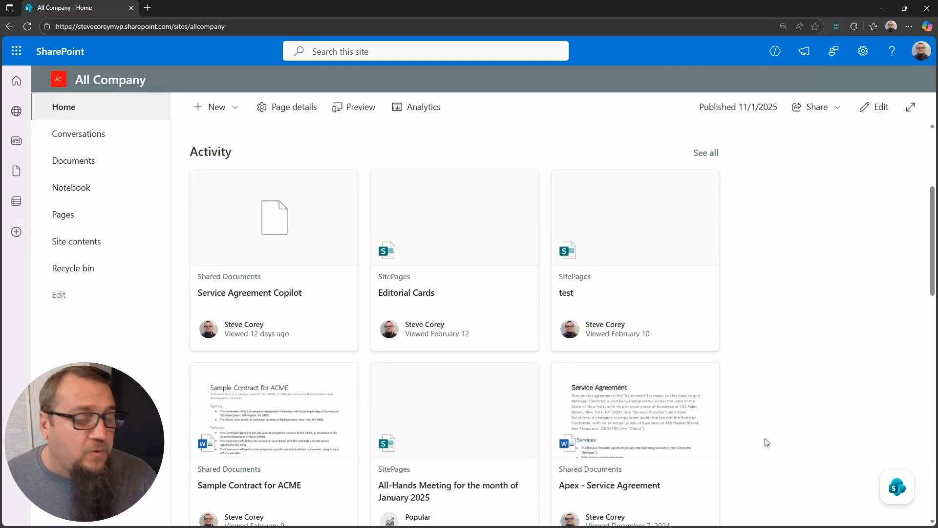
scroll("up", 3)
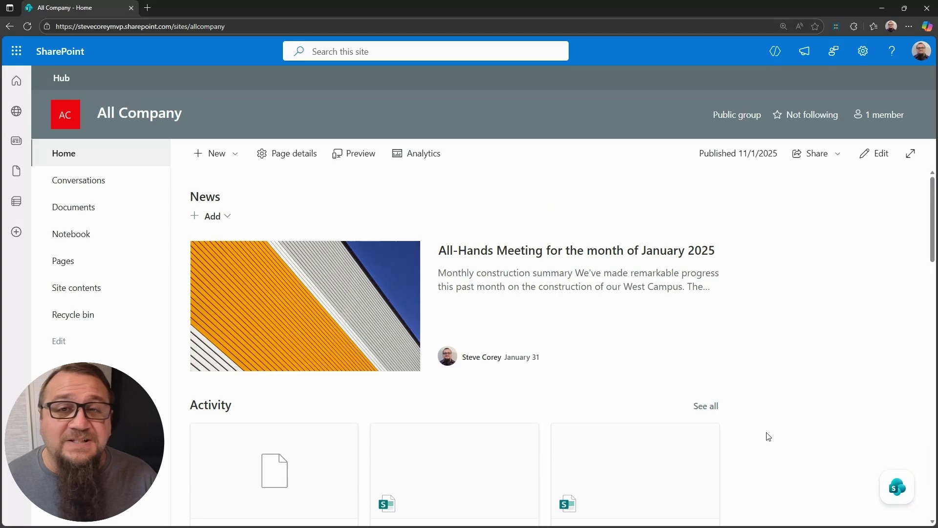
mouse_move(812, 446)
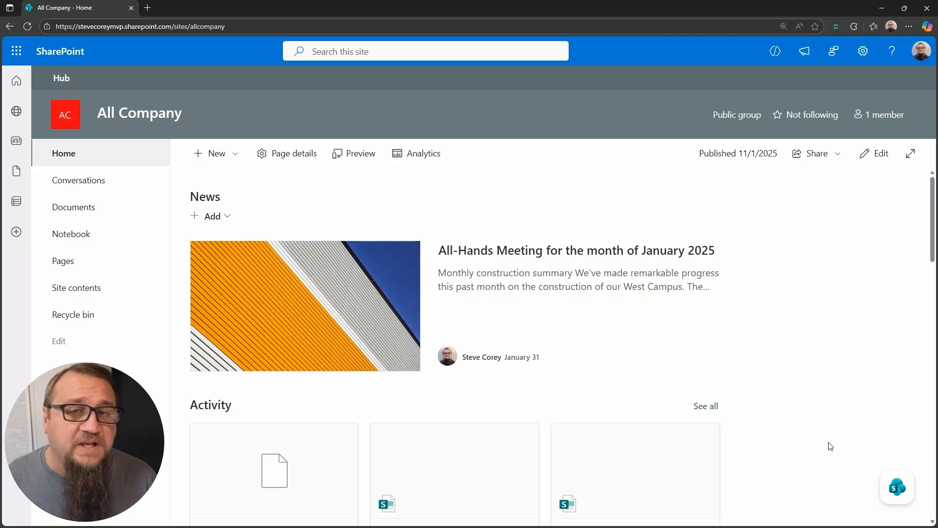
mouse_move(896, 485)
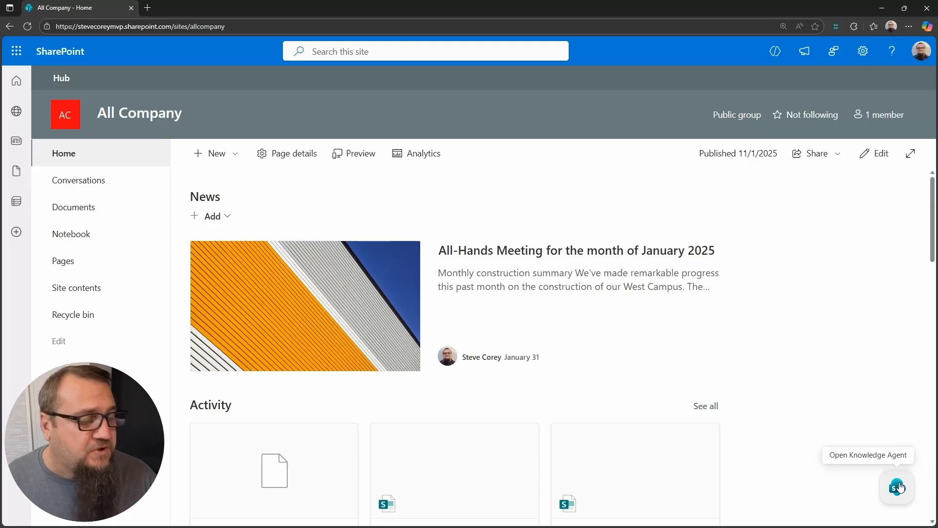
left_click(897, 486)
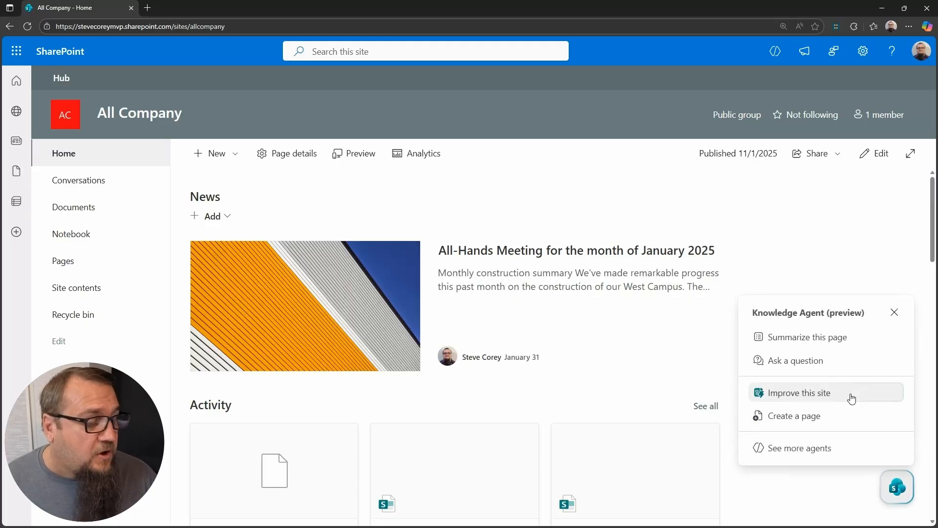
mouse_move(855, 396)
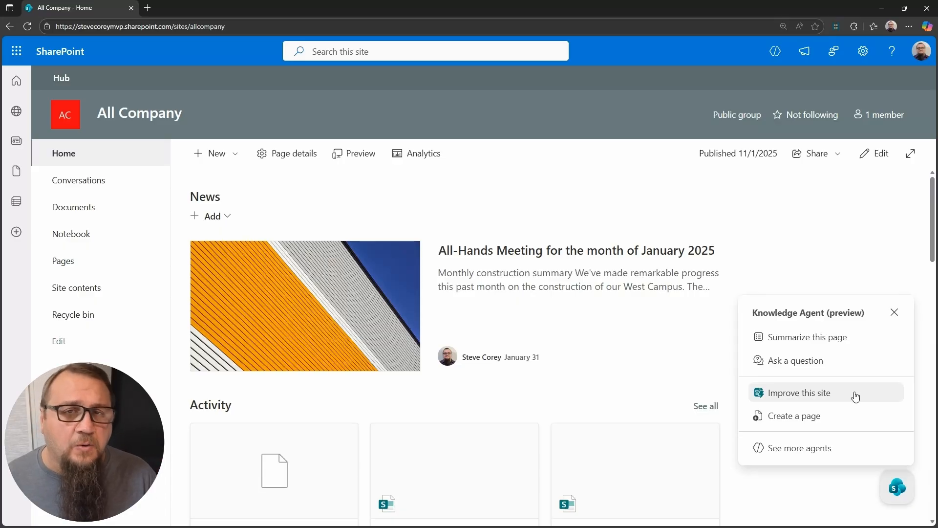
mouse_move(822, 399)
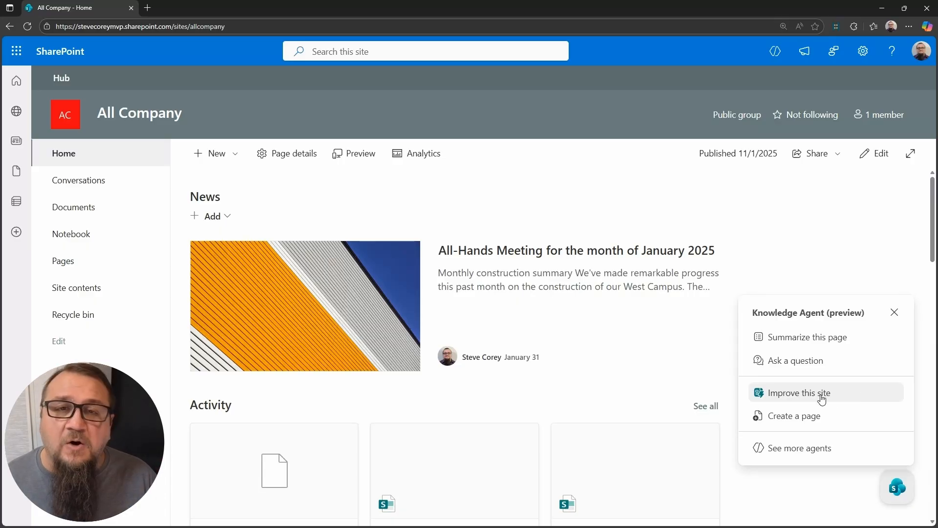
left_click(799, 392)
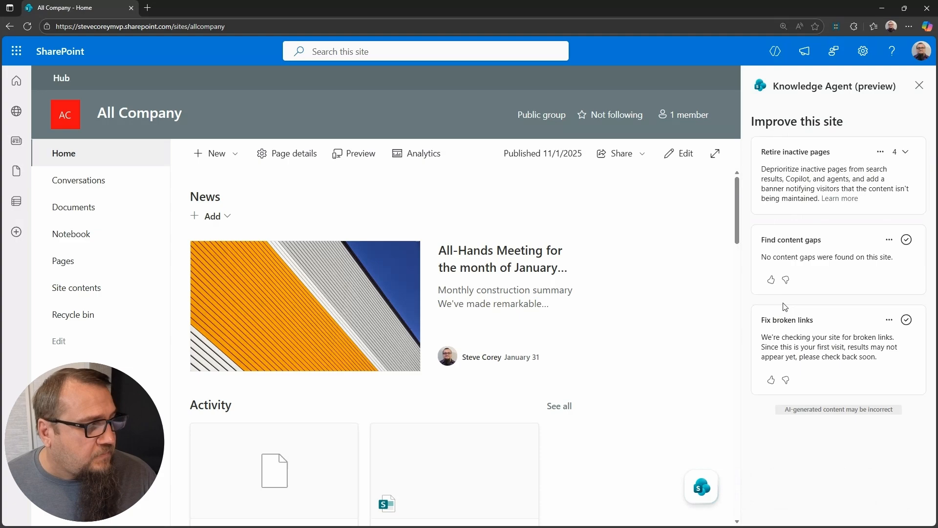
mouse_move(825, 247)
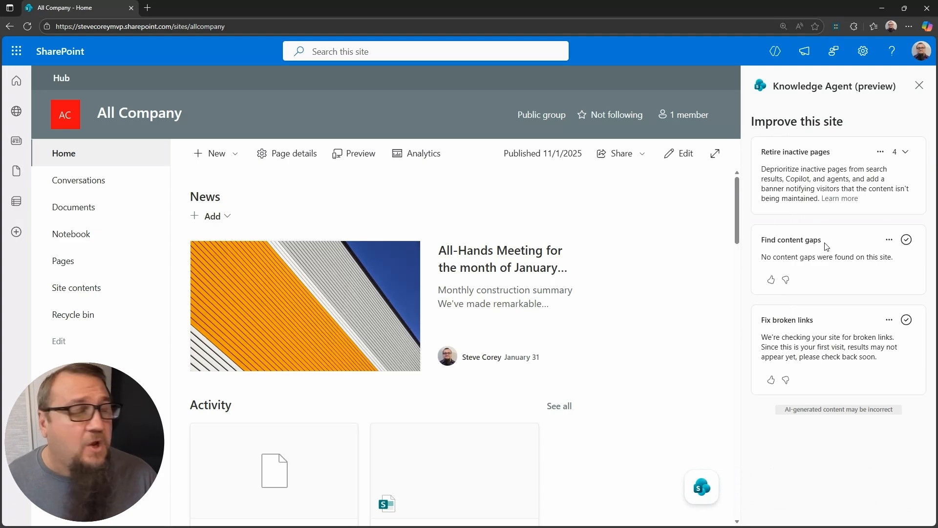
mouse_move(907, 152)
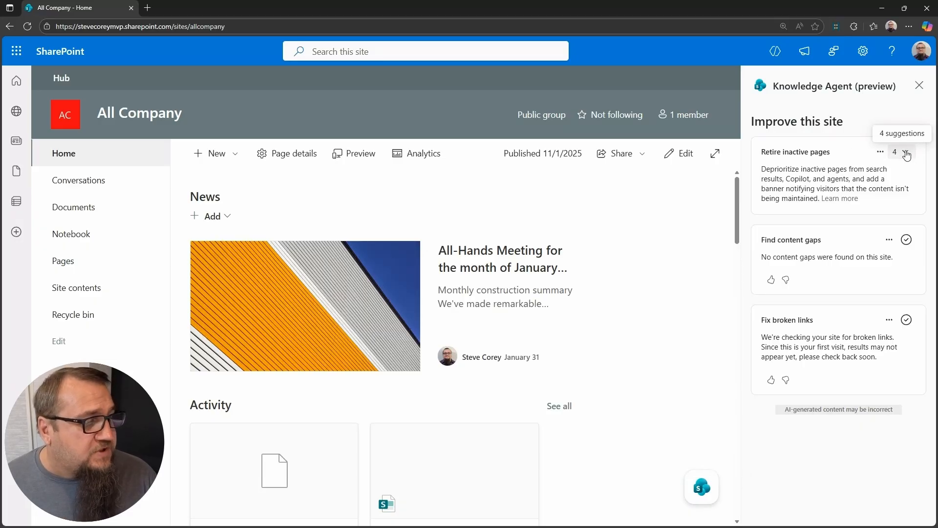
Expand the Retire inactive pages card to see Test Template, test, Editorial Cards and All-Hands Meeting.
left_click(906, 152)
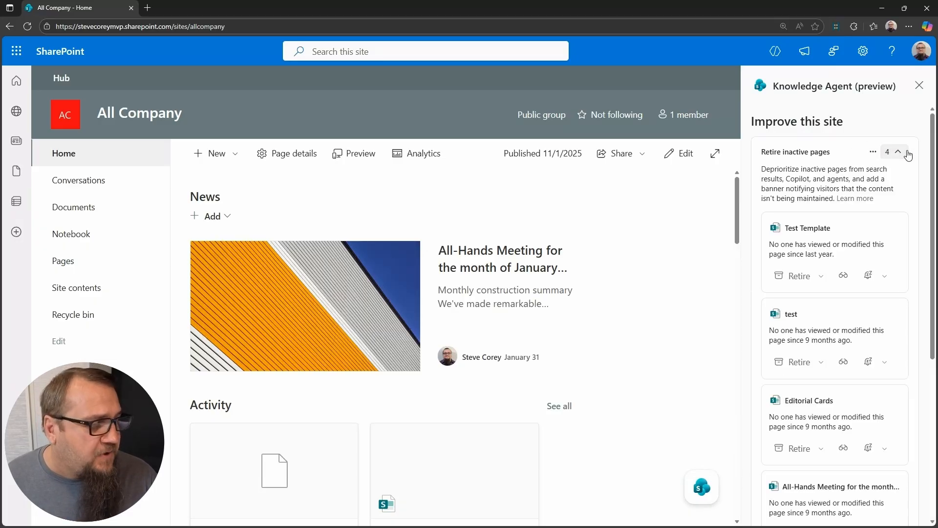
mouse_move(866, 275)
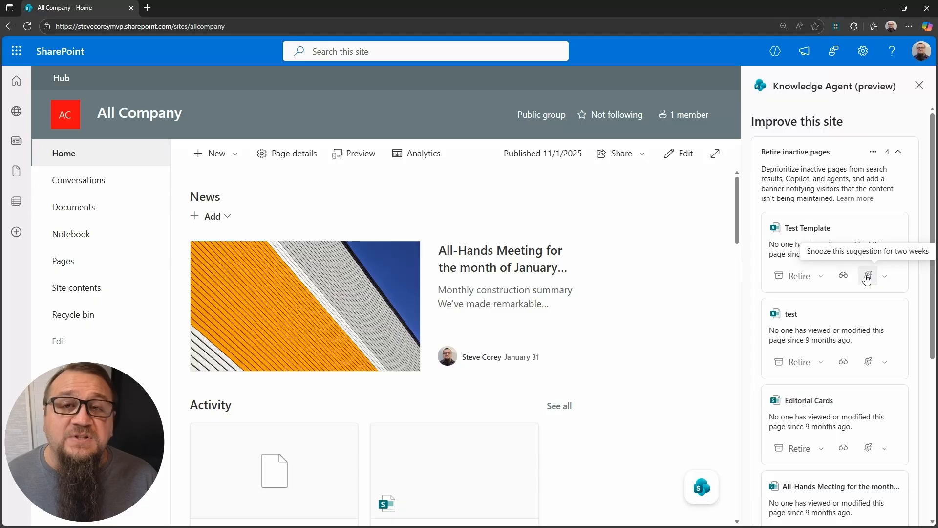
mouse_move(921, 309)
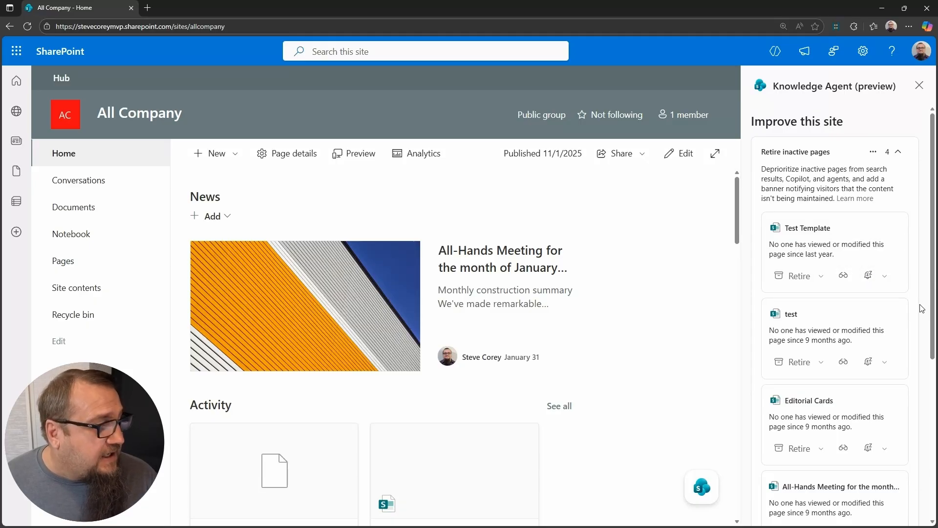
scroll("down", 3)
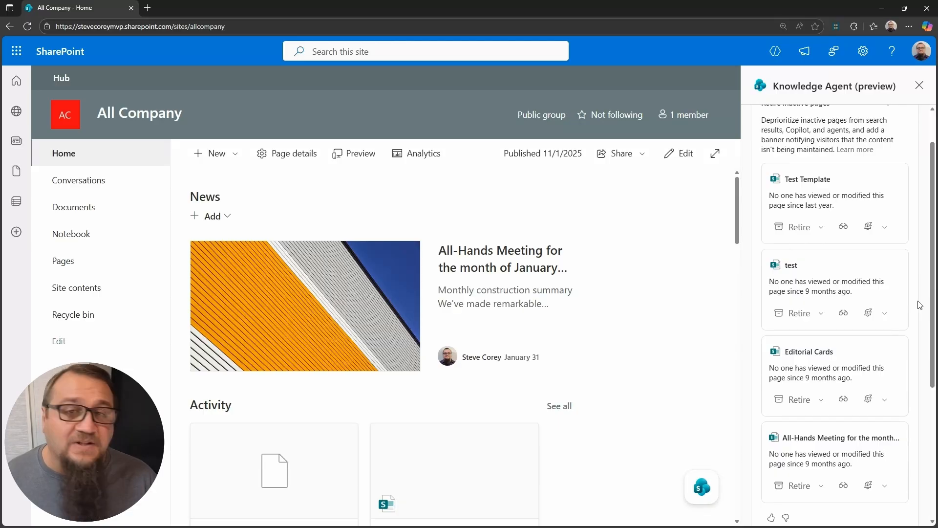
mouse_move(884, 293)
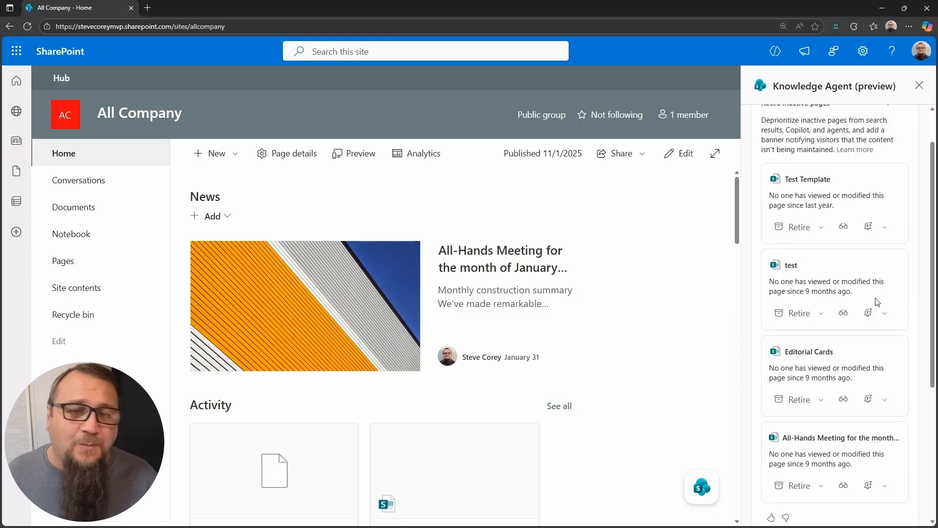
mouse_move(798, 227)
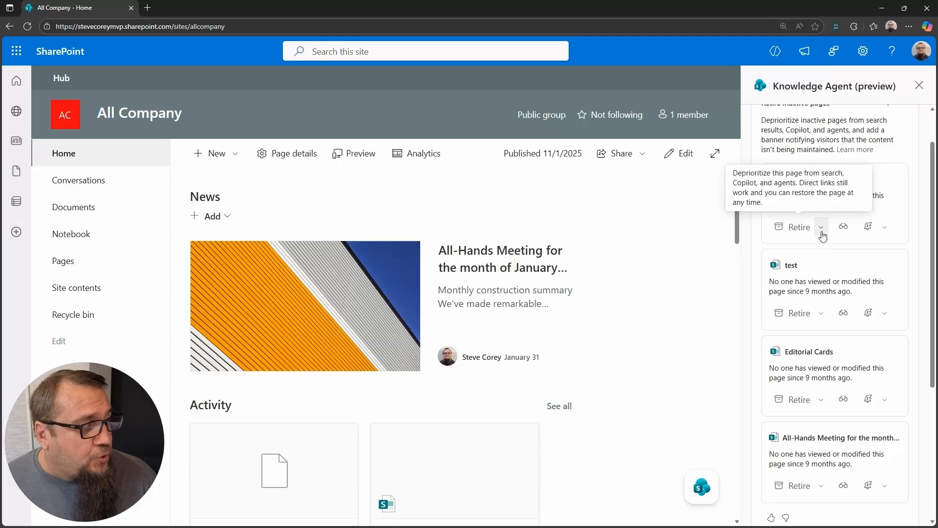
mouse_move(799, 232)
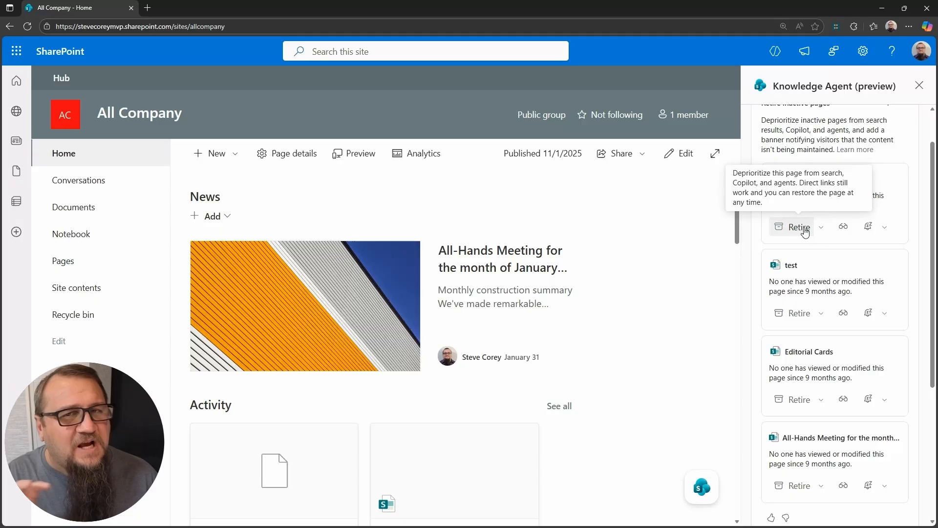
left_click(821, 226)
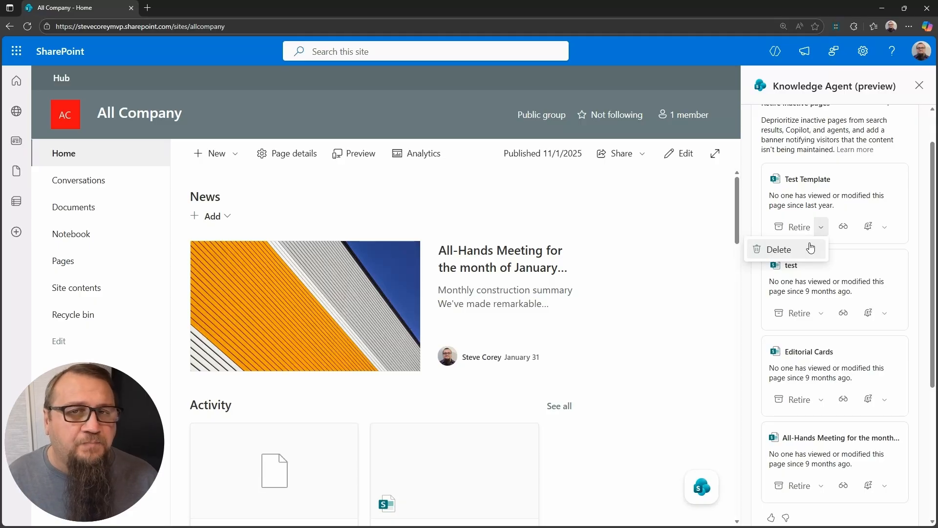
mouse_move(896, 238)
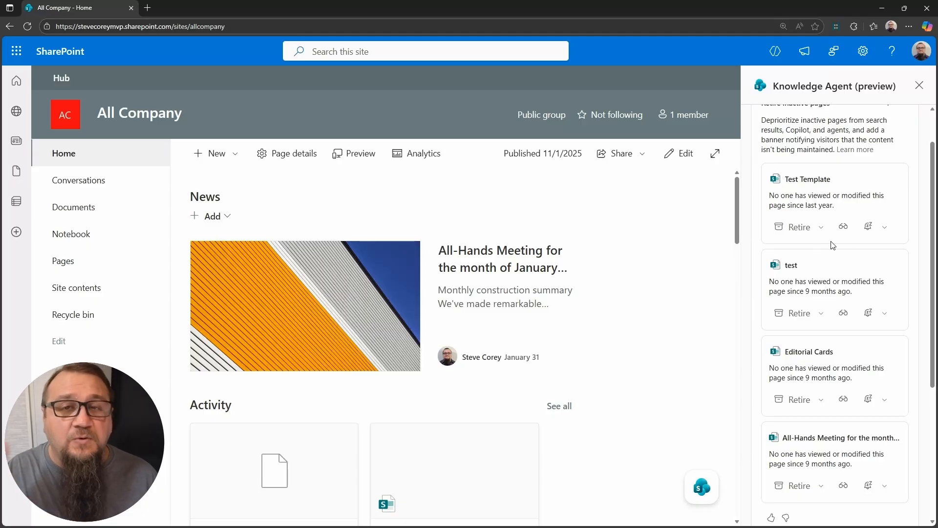
mouse_move(844, 226)
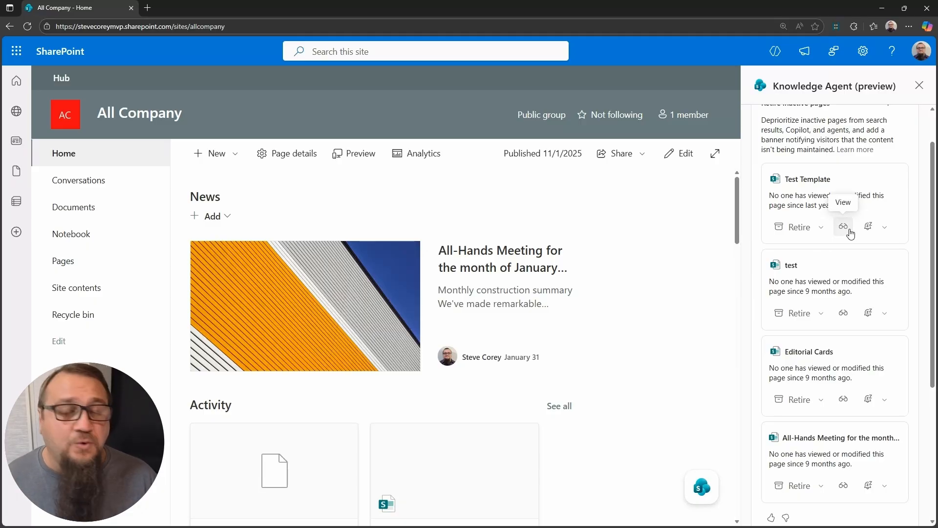
mouse_move(867, 226)
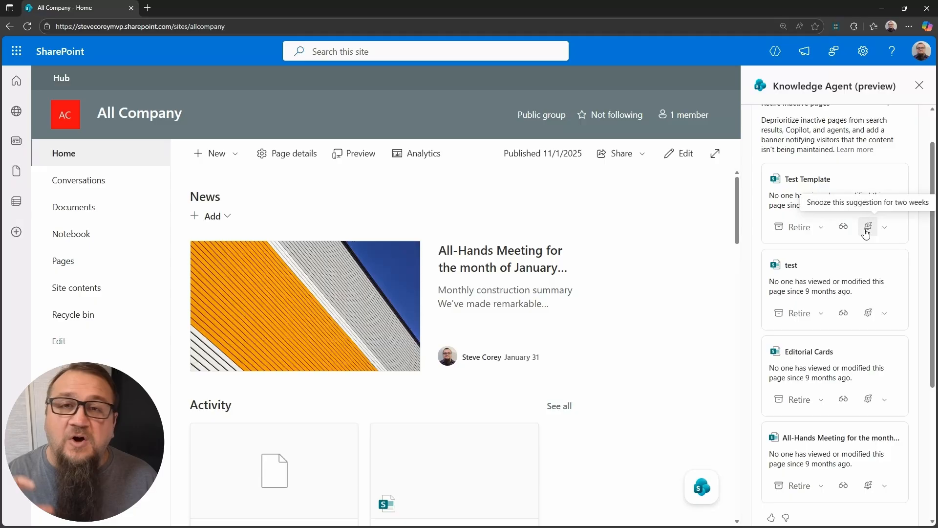
Show the snooze-for-two-weeks and don't-show-again options for the Test Template suggestion.
left_click(884, 227)
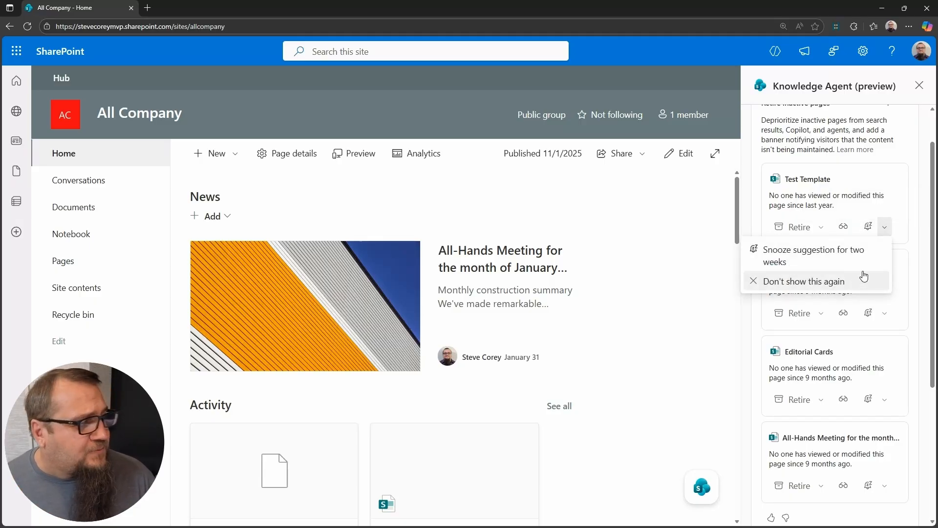
mouse_move(866, 288)
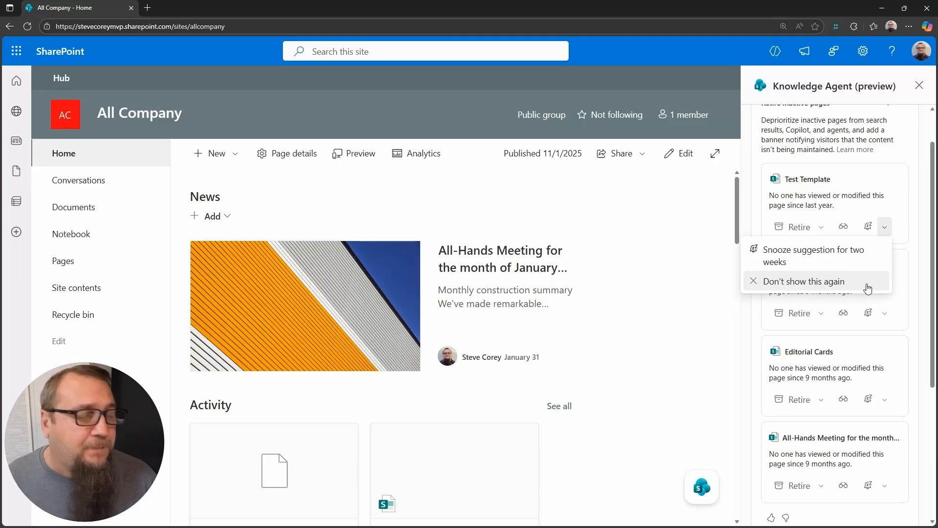
mouse_move(920, 248)
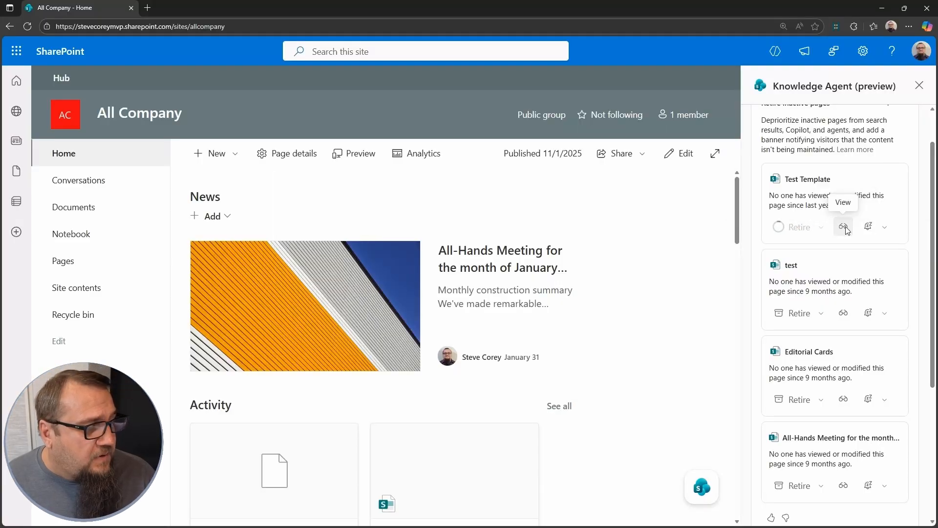
Retire the Test Template page and open the inactive test page for review.
left_click(798, 226)
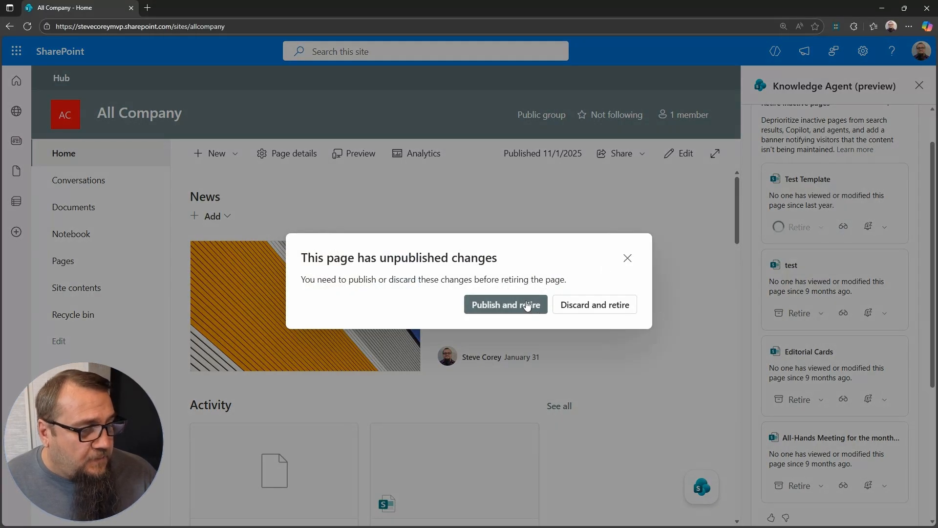
left_click(505, 305)
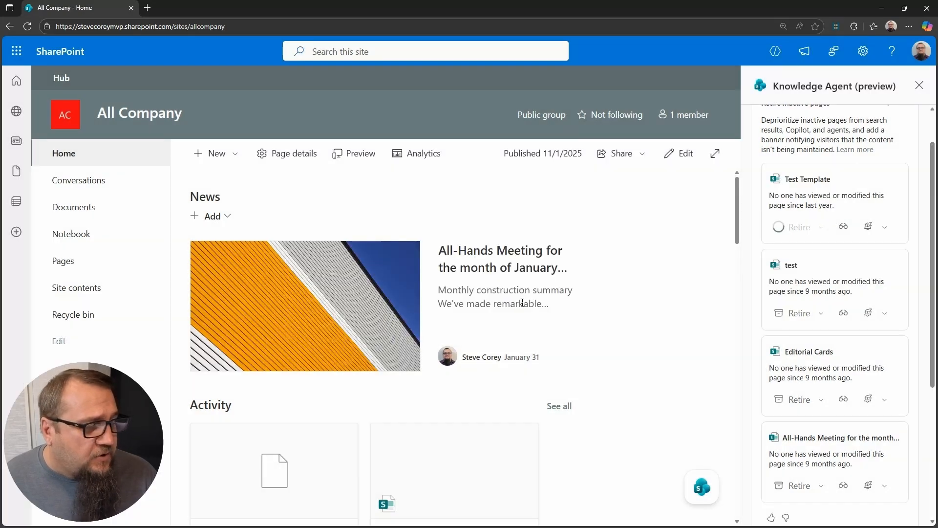
left_click(798, 227)
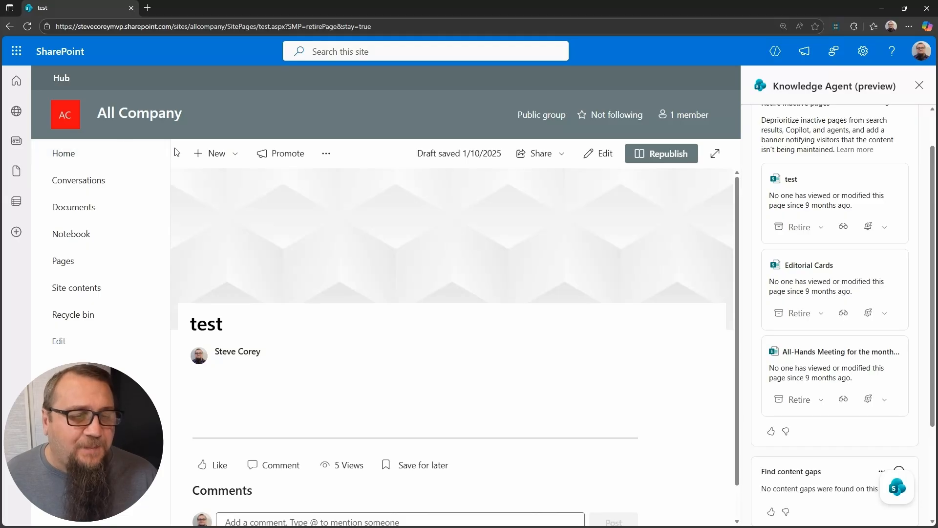
Re-expand the inactive pages list and retire the test page.
left_click(27, 27)
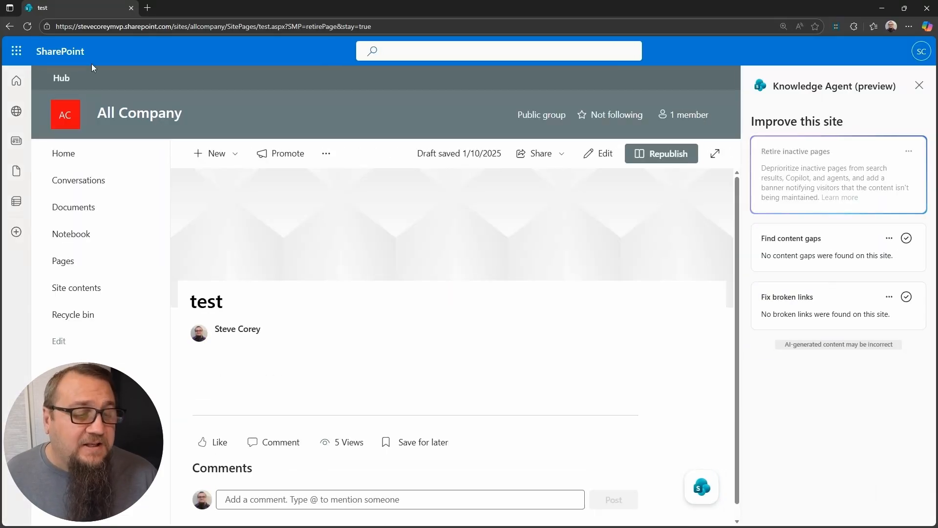
left_click(837, 173)
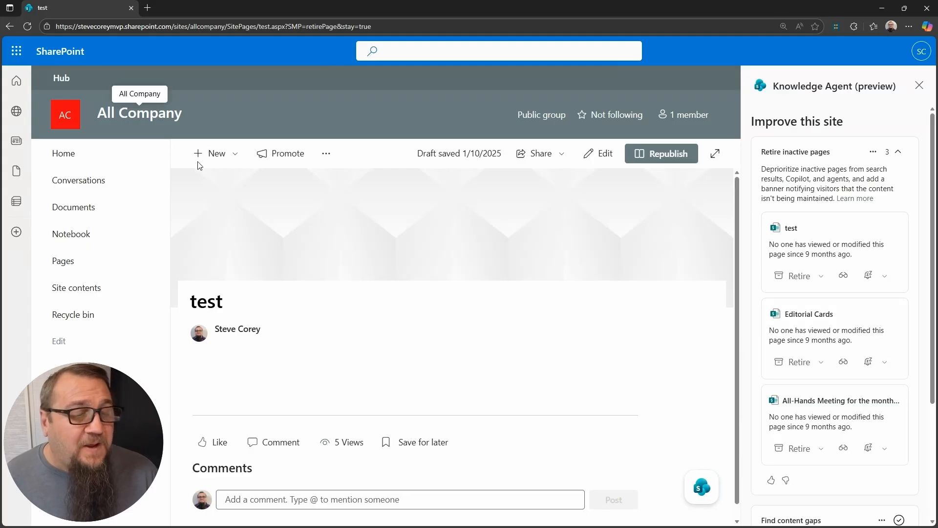
left_click(661, 153)
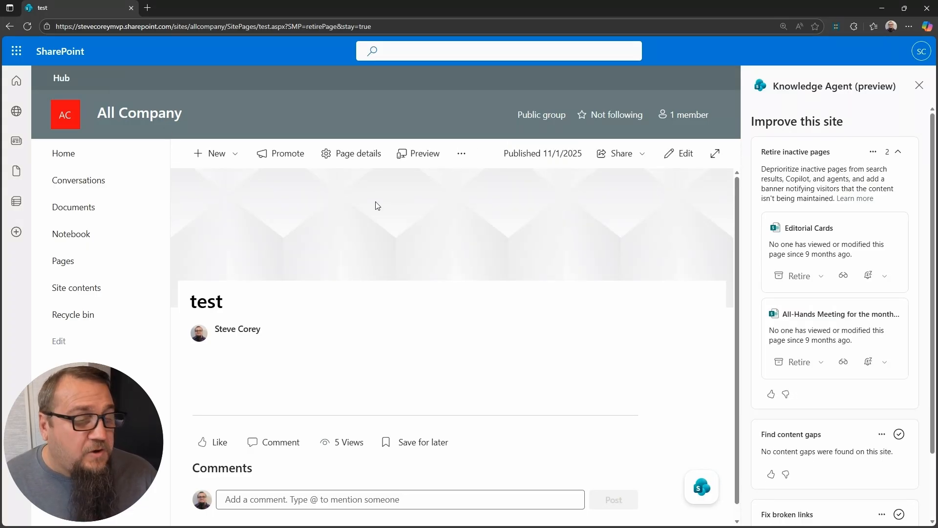
mouse_move(730, 258)
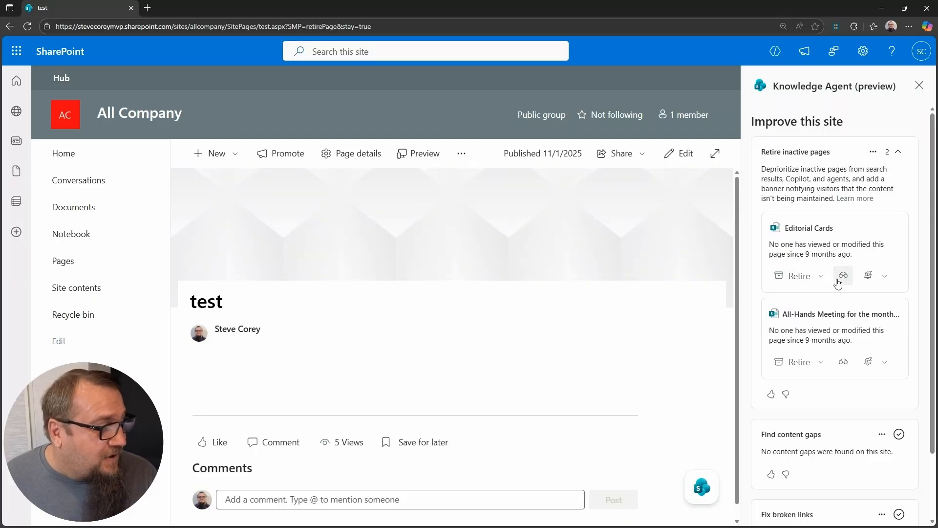
left_click(843, 275)
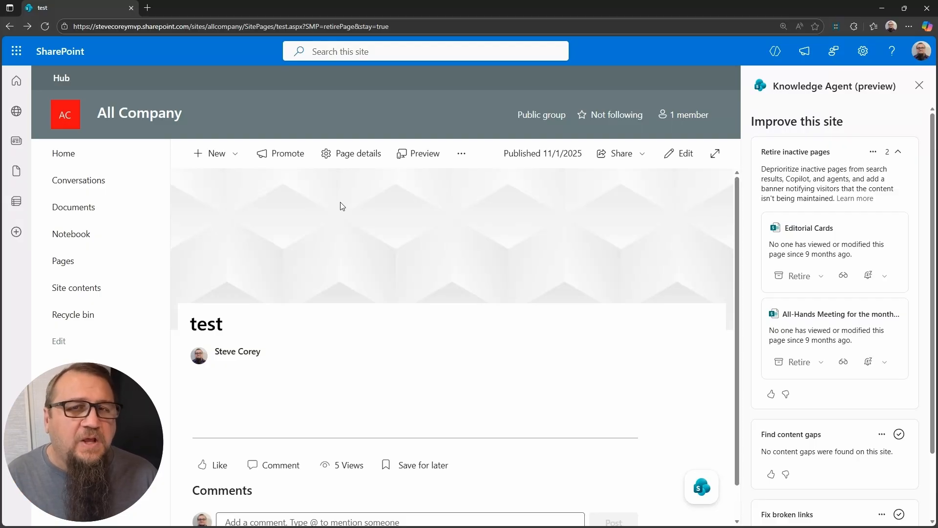
mouse_move(741, 274)
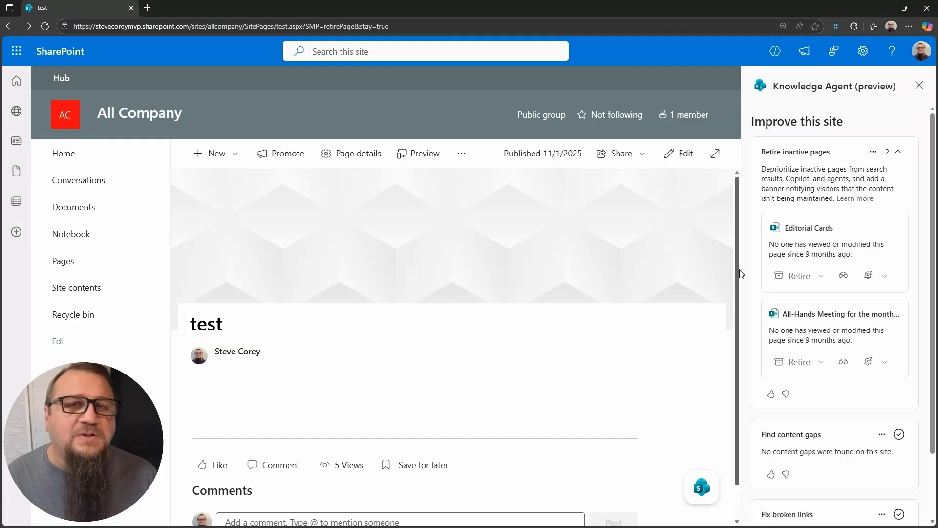
mouse_move(843, 275)
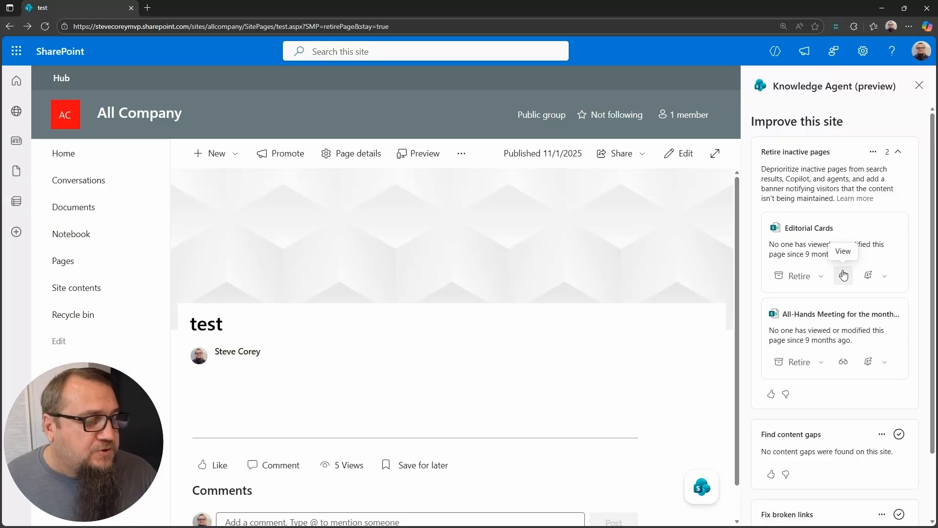
mouse_move(798, 275)
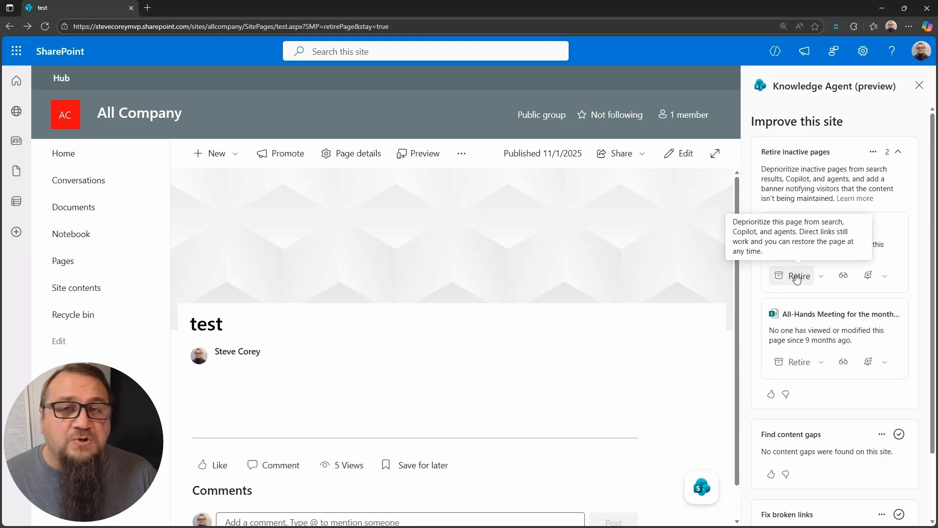
mouse_move(821, 270)
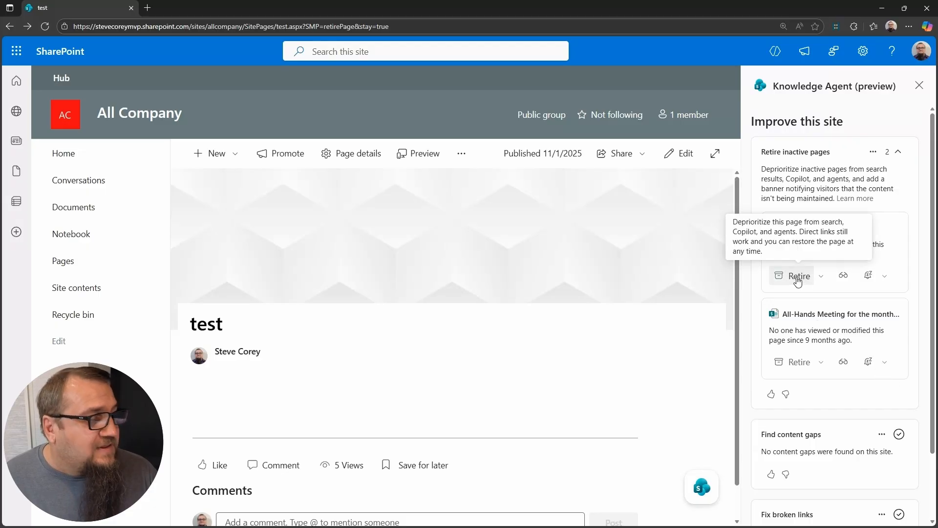
Retire Editorial Cards from the Knowledge Agent's inactive pages list.
left_click(797, 275)
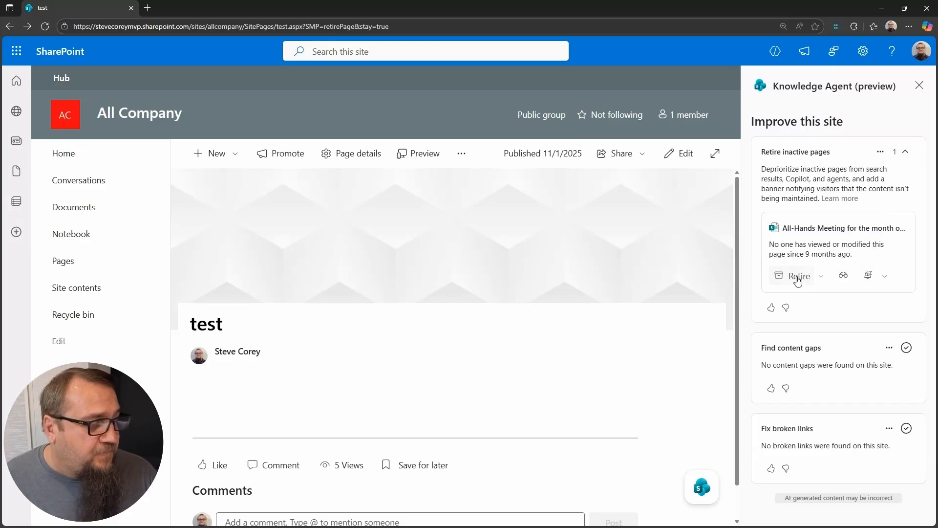
left_click(798, 275)
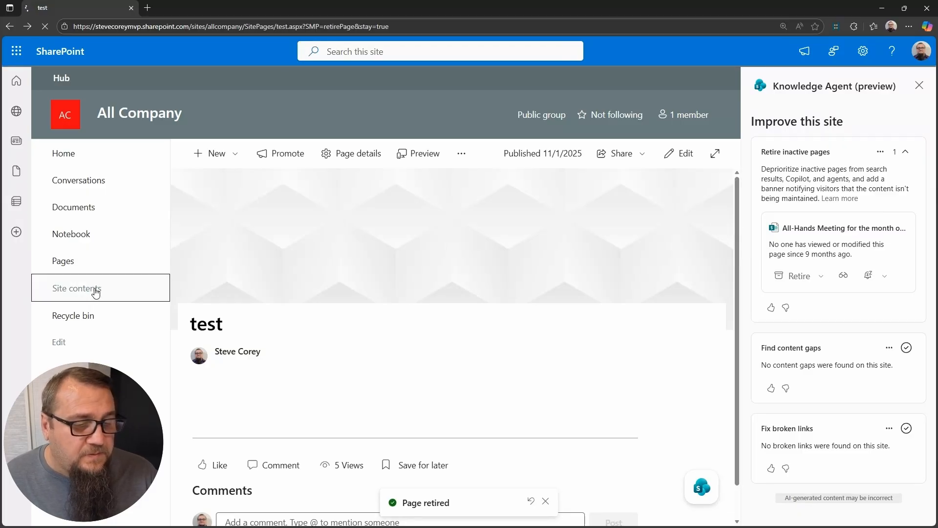
Go through Site contents to the Site Pages library and select Editorial-Cards.aspx.
left_click(76, 288)
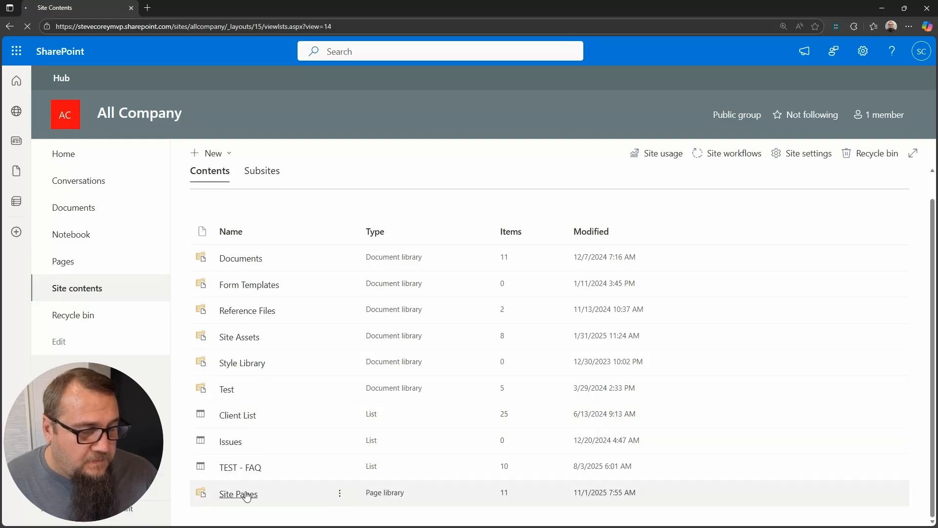
left_click(238, 493)
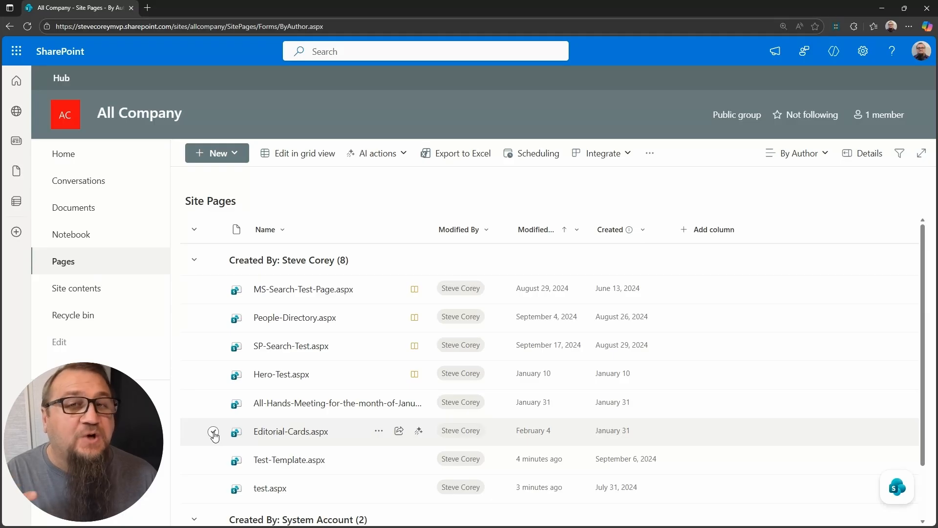
left_click(213, 432)
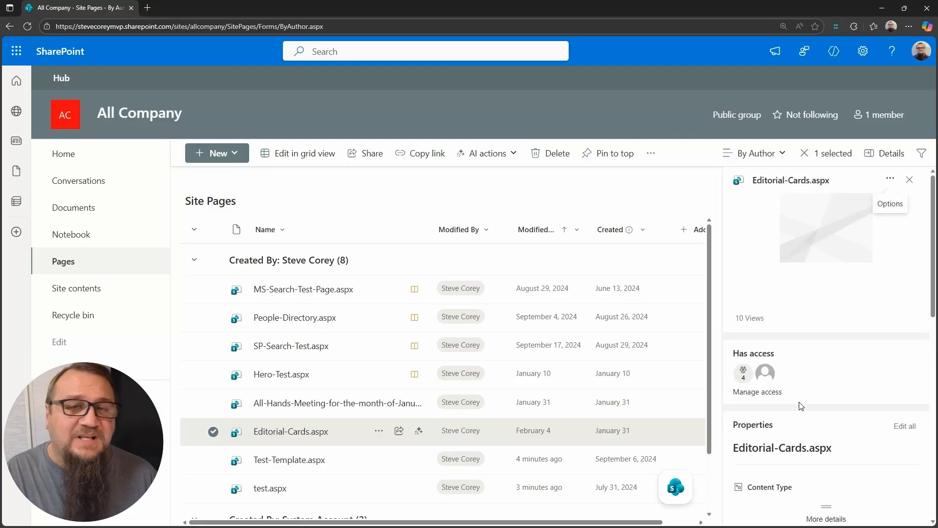
Set Is Retired to Yes for Editorial-Cards.aspx and save it.
scroll("down", 3)
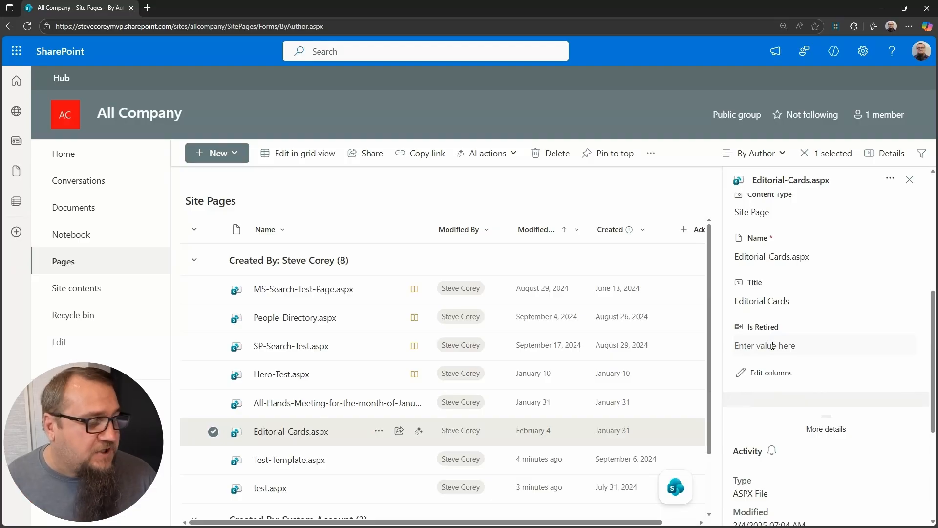
left_click(778, 346)
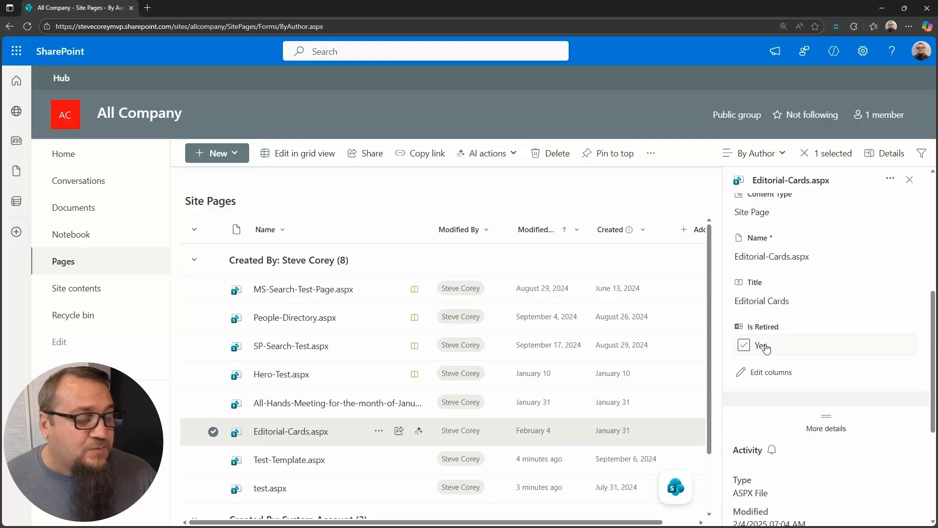
left_click(743, 345)
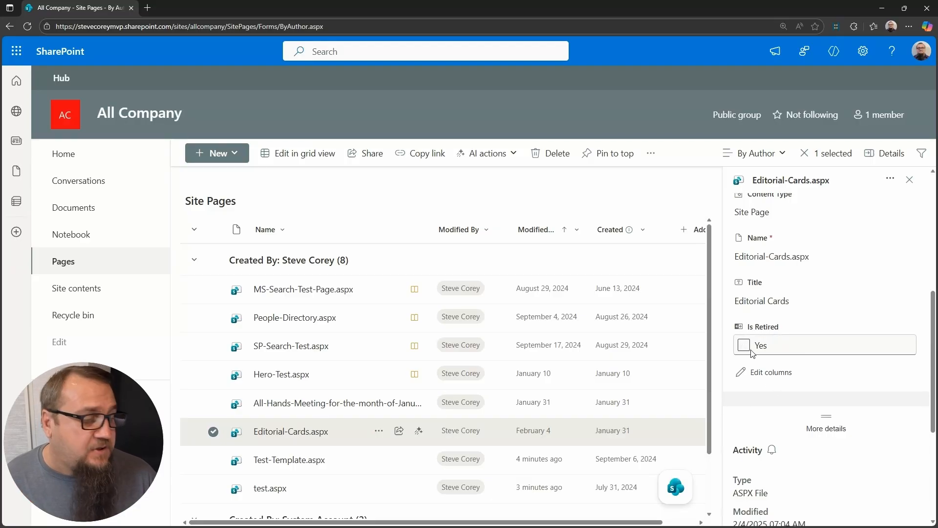
left_click(743, 346)
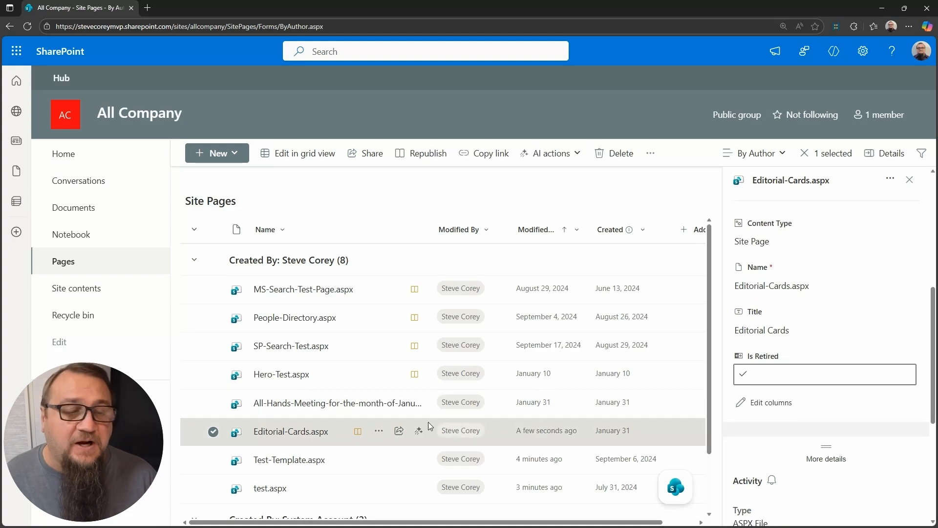
mouse_move(467, 350)
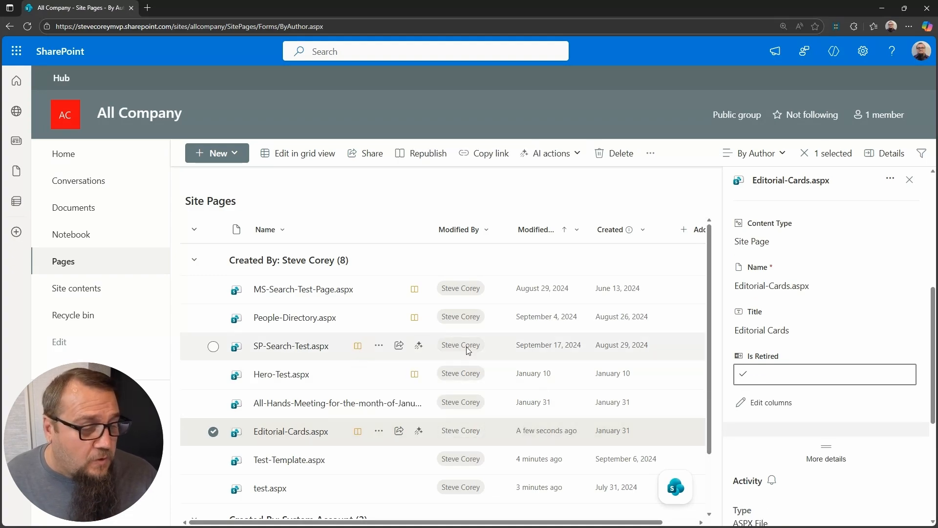
Select SP-Search-Test.aspx and mark its Is Retired field as Yes.
left_click(213, 346)
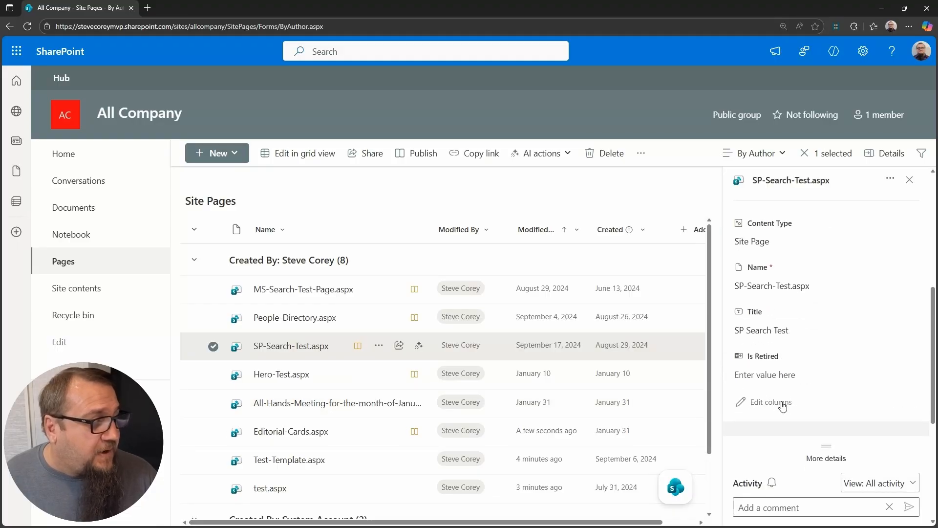
left_click(764, 374)
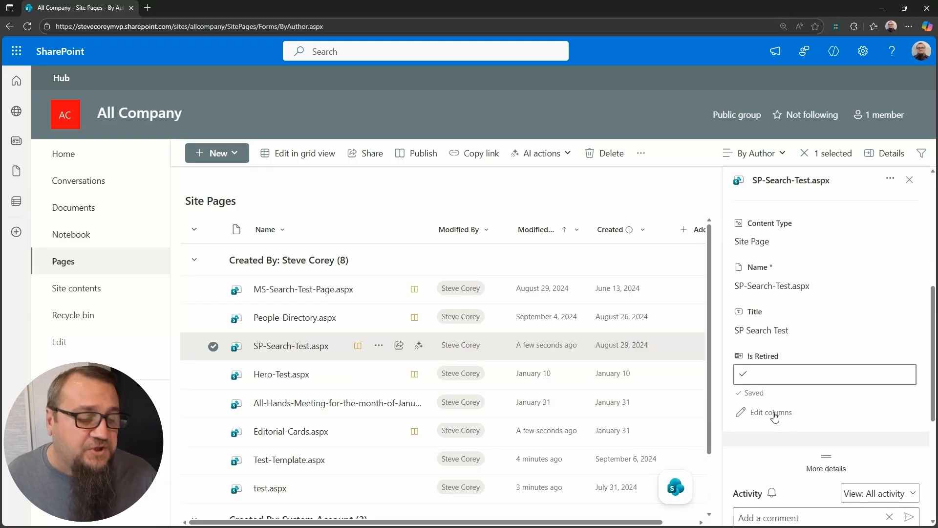
scroll("down", 3)
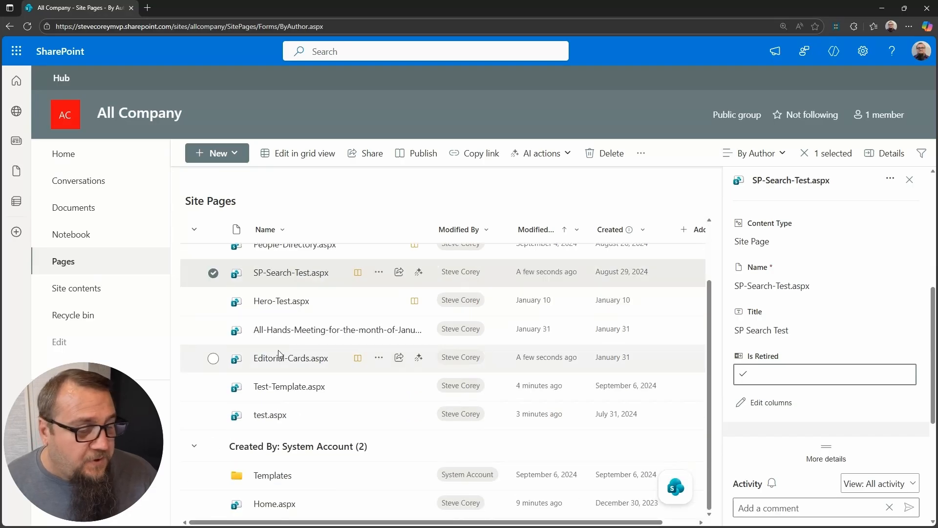
Open Editorial-Cards.aspx to see its 'not being maintained' banner.
left_click(291, 358)
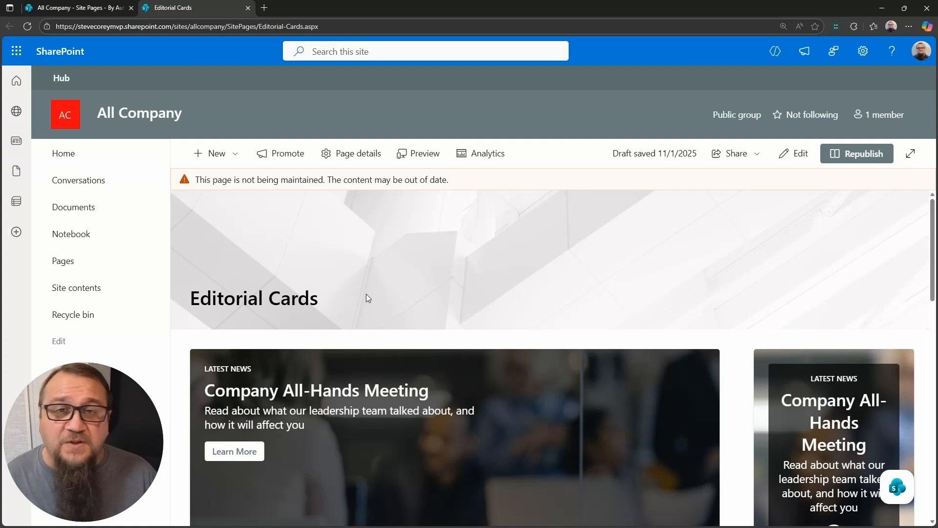
mouse_move(344, 250)
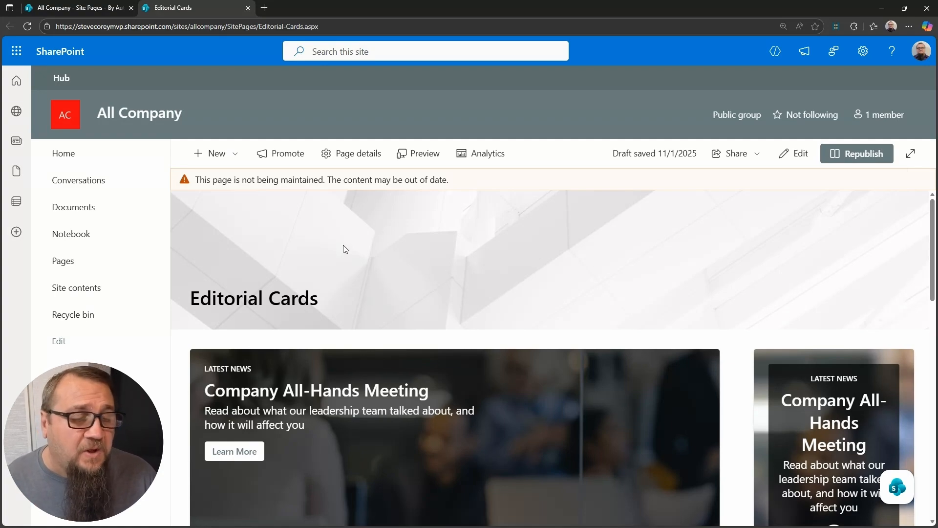